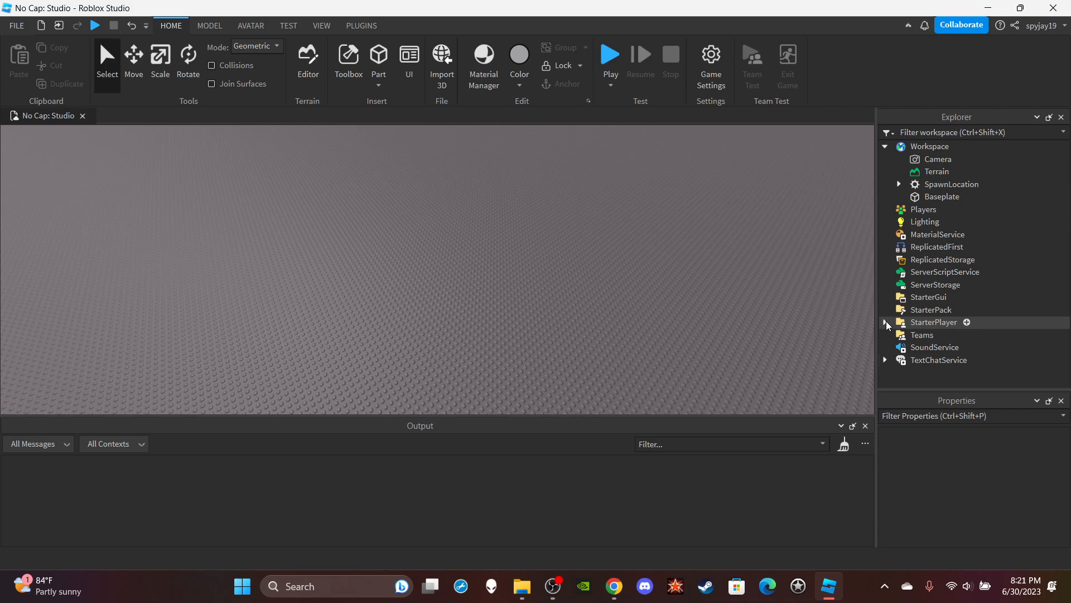
Step: Open the Animate script from StarterPlayer > StarterCharacterScripts
click(885, 322)
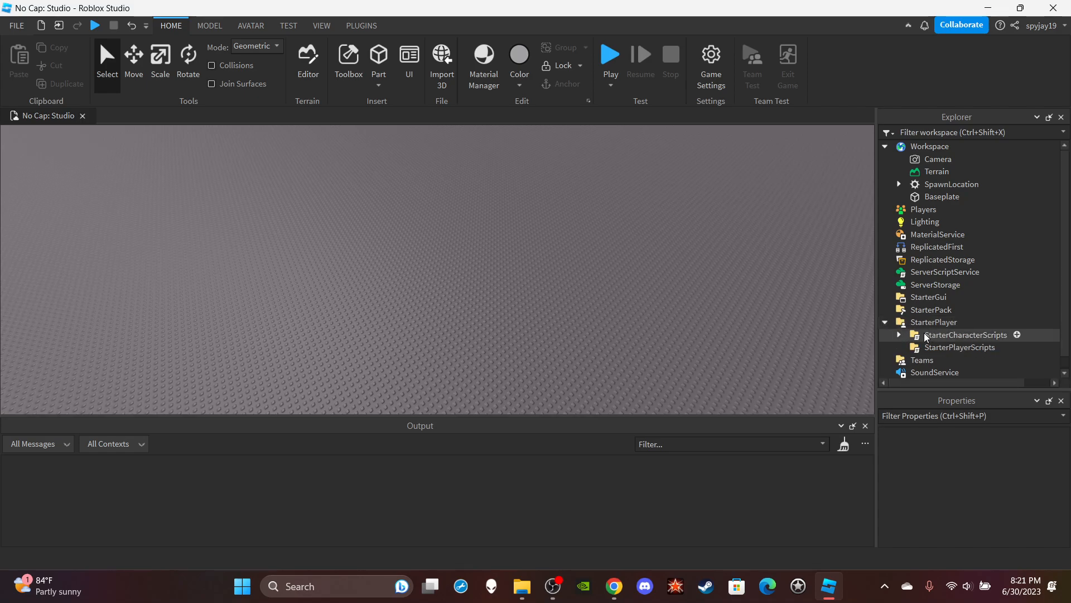
click(897, 335)
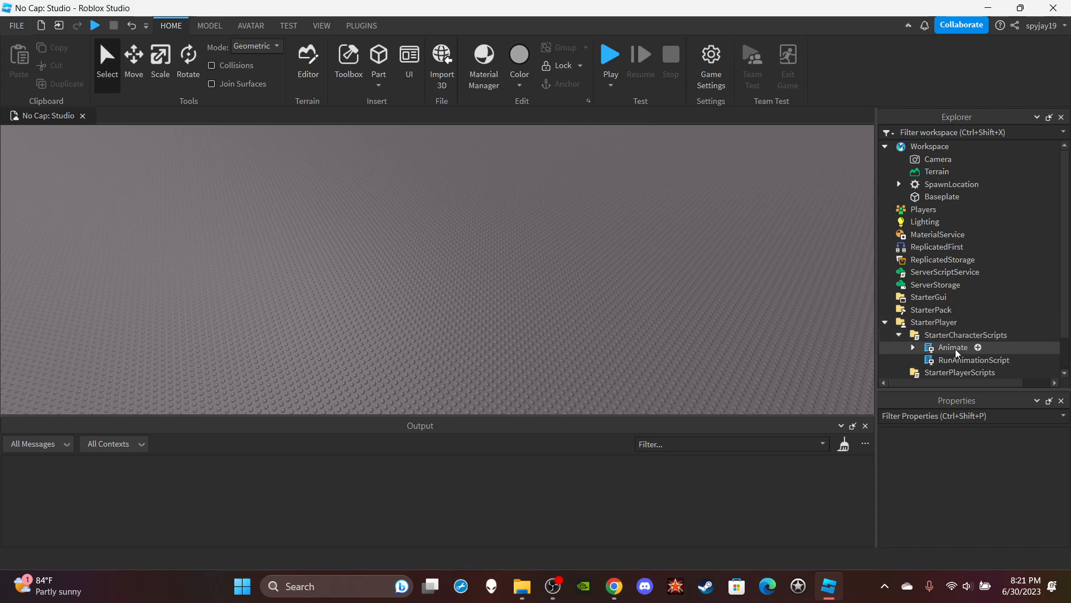
click(966, 334)
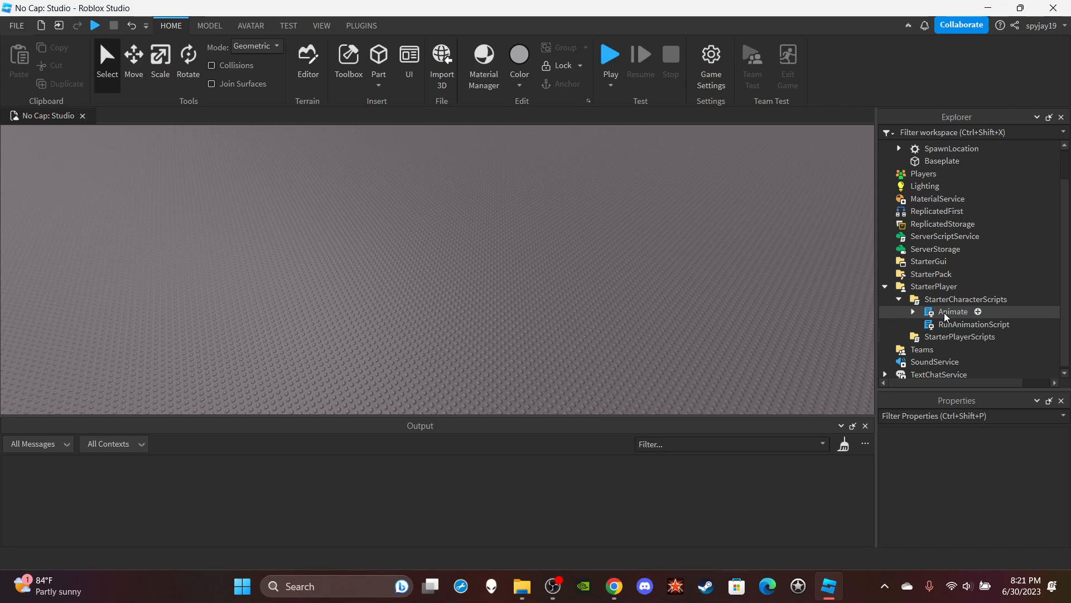
double_click(952, 312)
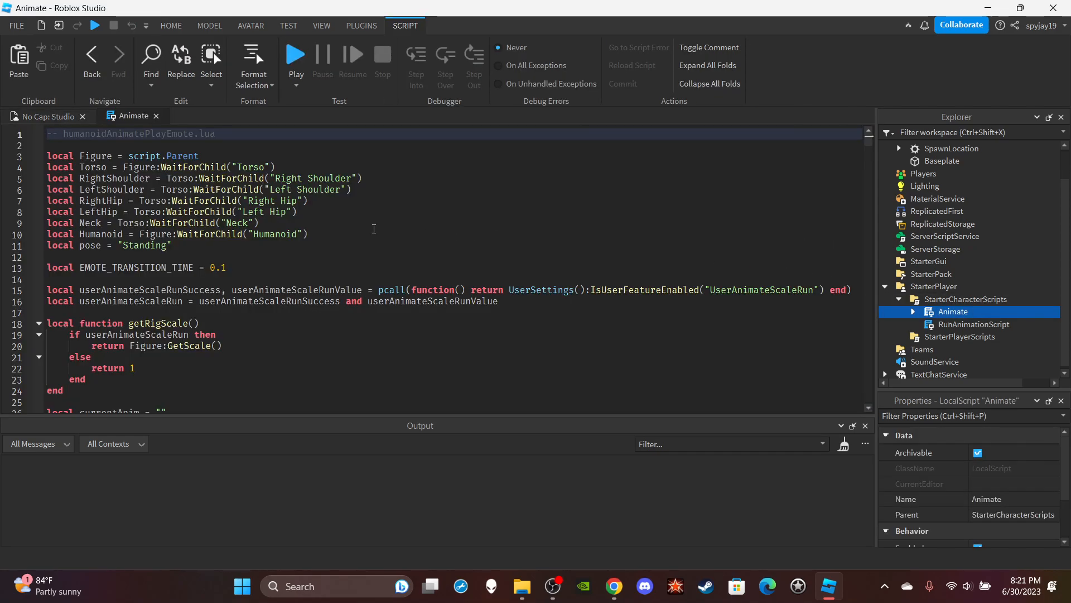
scroll(down, 3)
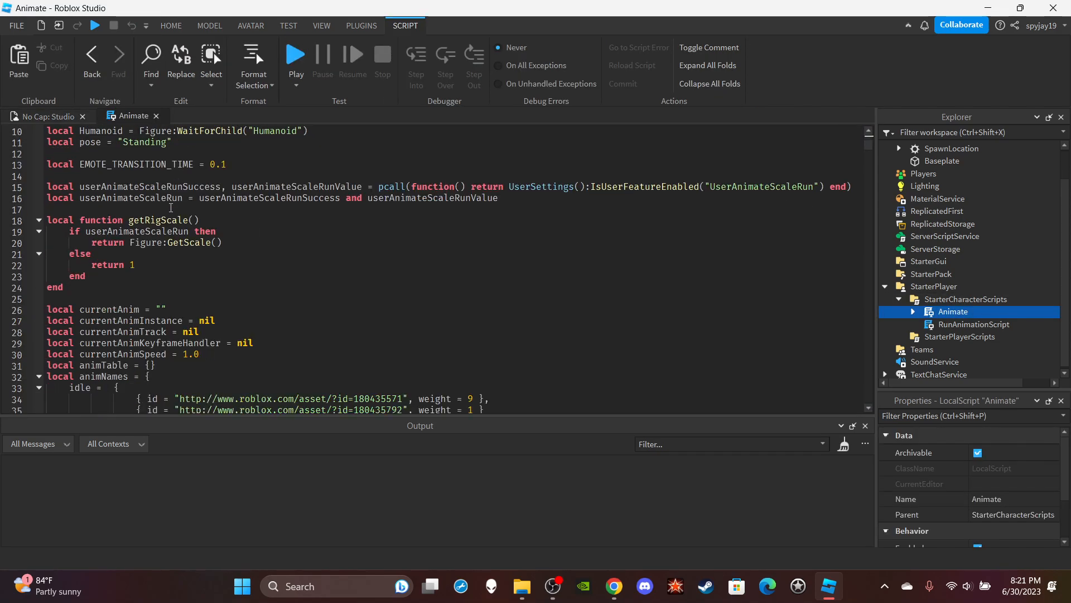
scroll(down, 3)
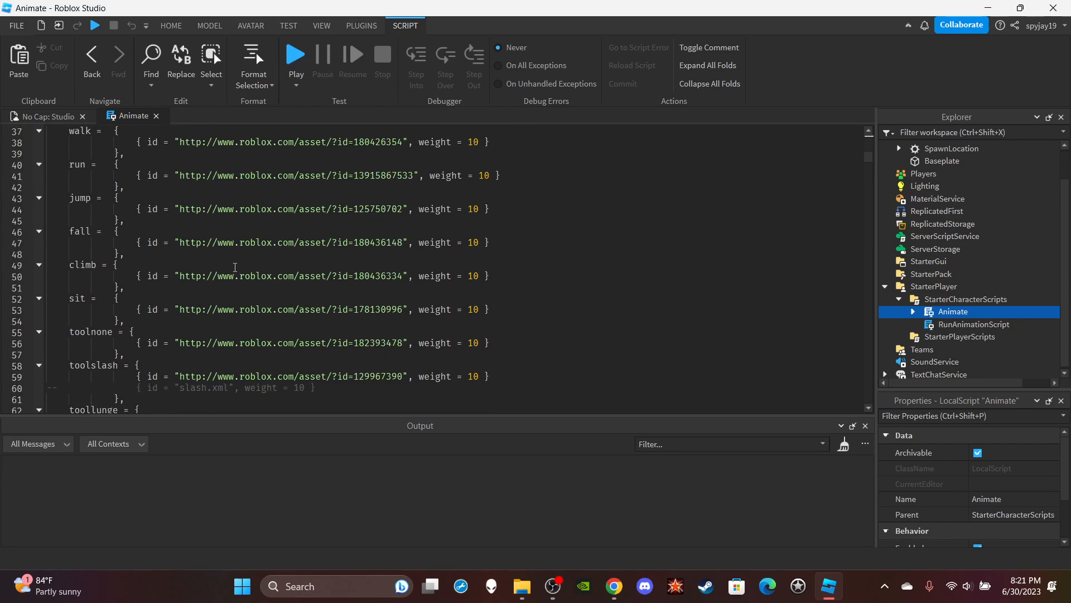
scroll(down, 3)
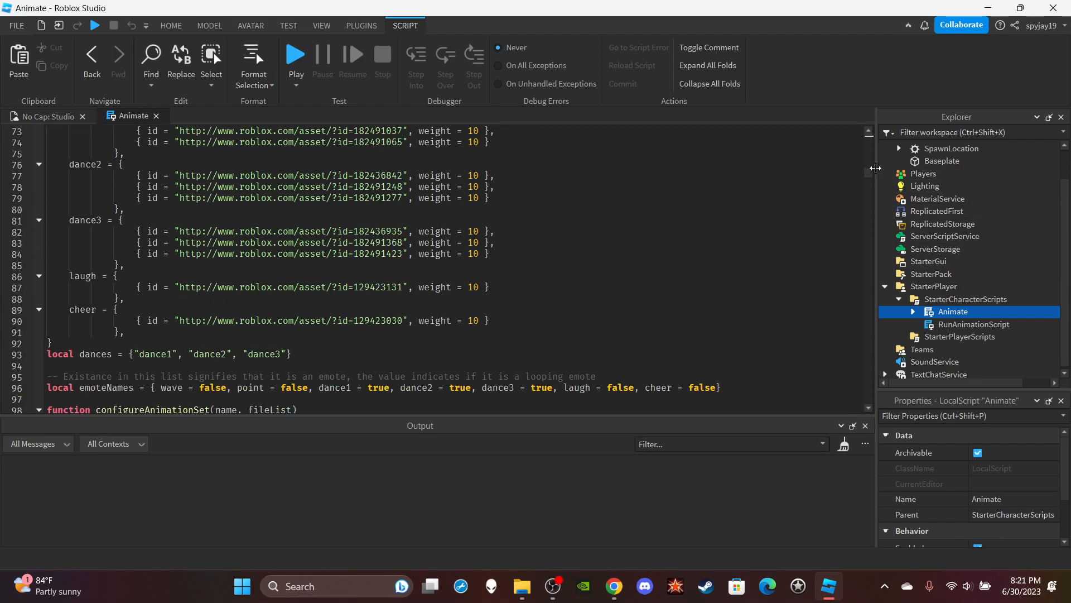
click(46, 116)
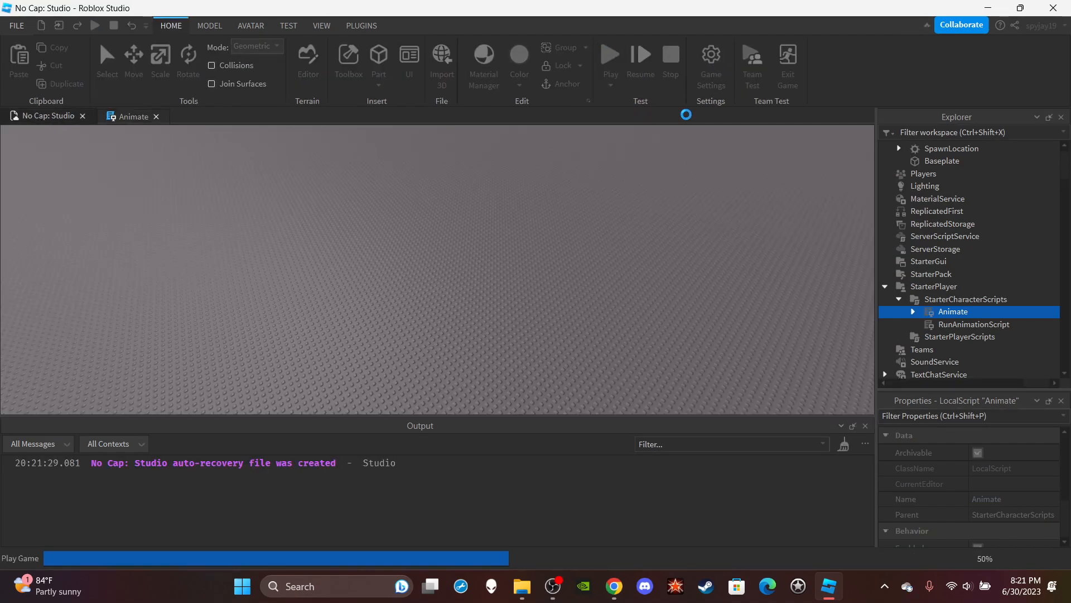
Step: Expand the test character in Workspace and bring up options for its Animate script
click(608, 54)
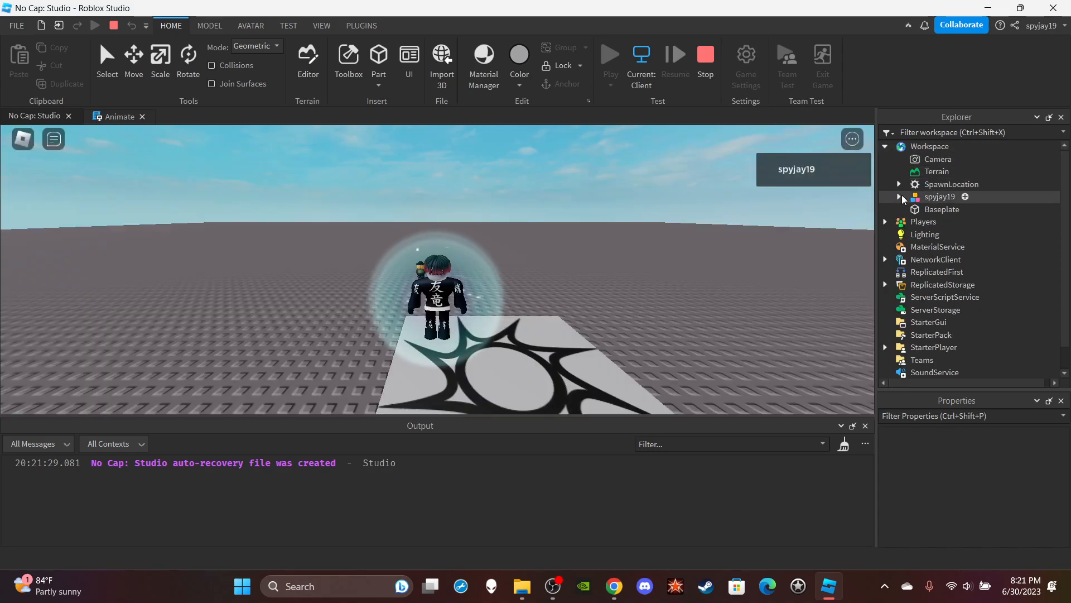
click(899, 197)
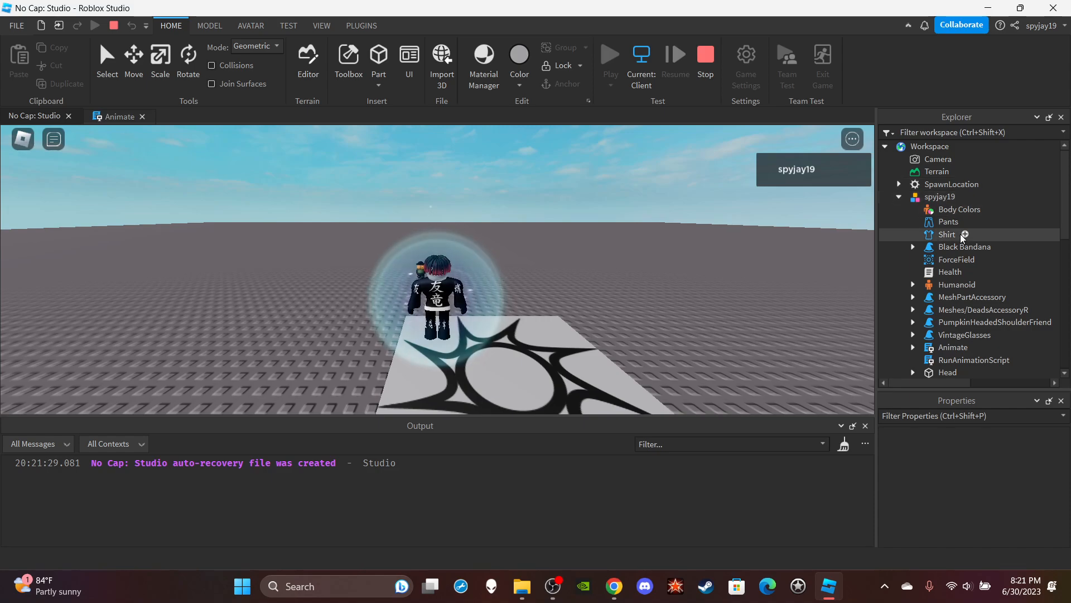
click(954, 276)
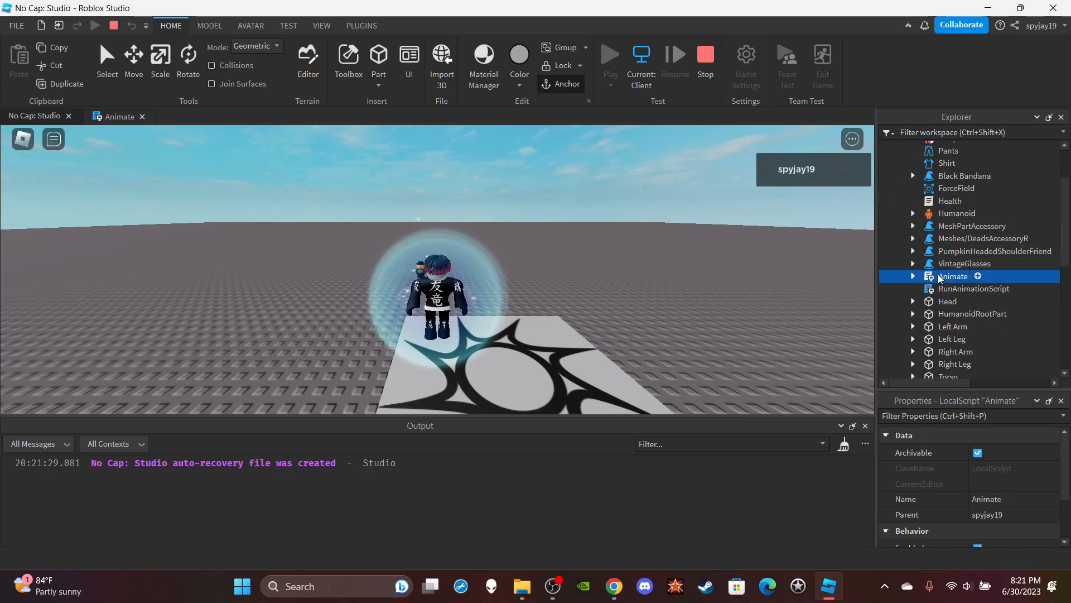
right_click(952, 276)
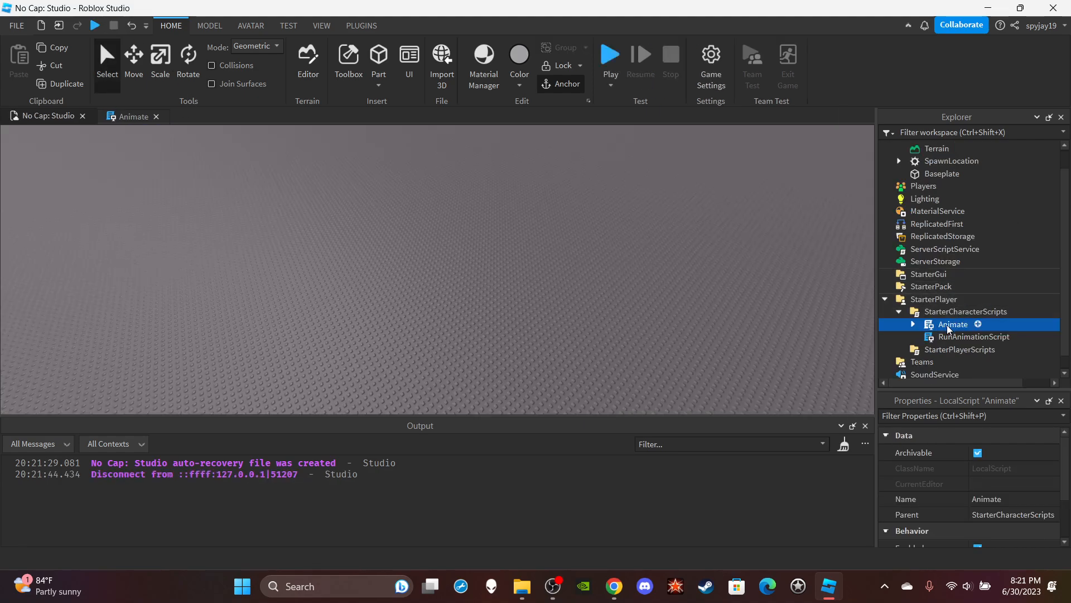
double_click(952, 324)
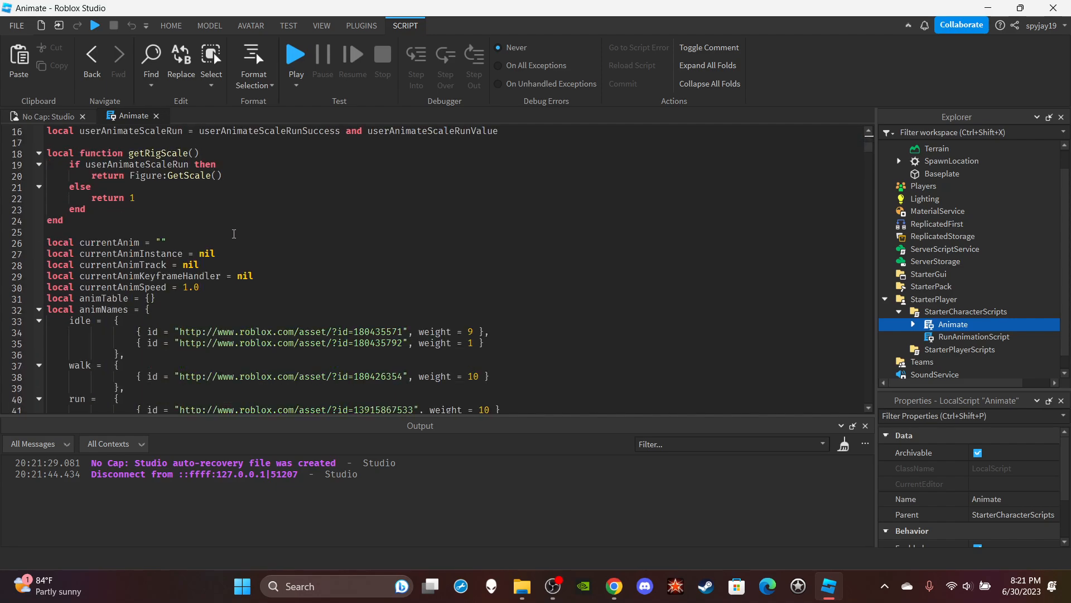
scroll(down, 3)
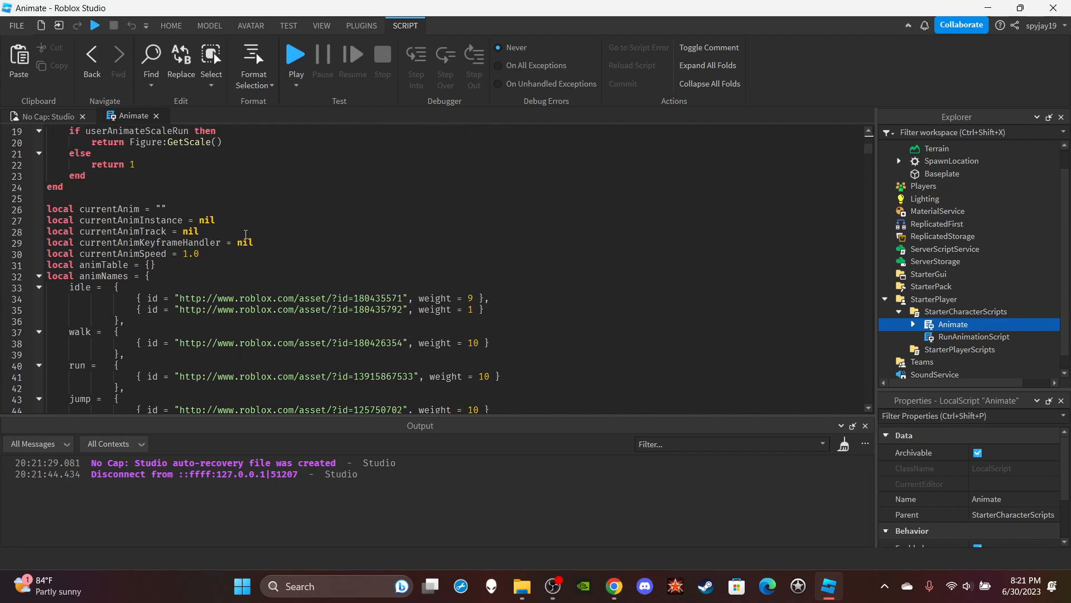
scroll(down, 3)
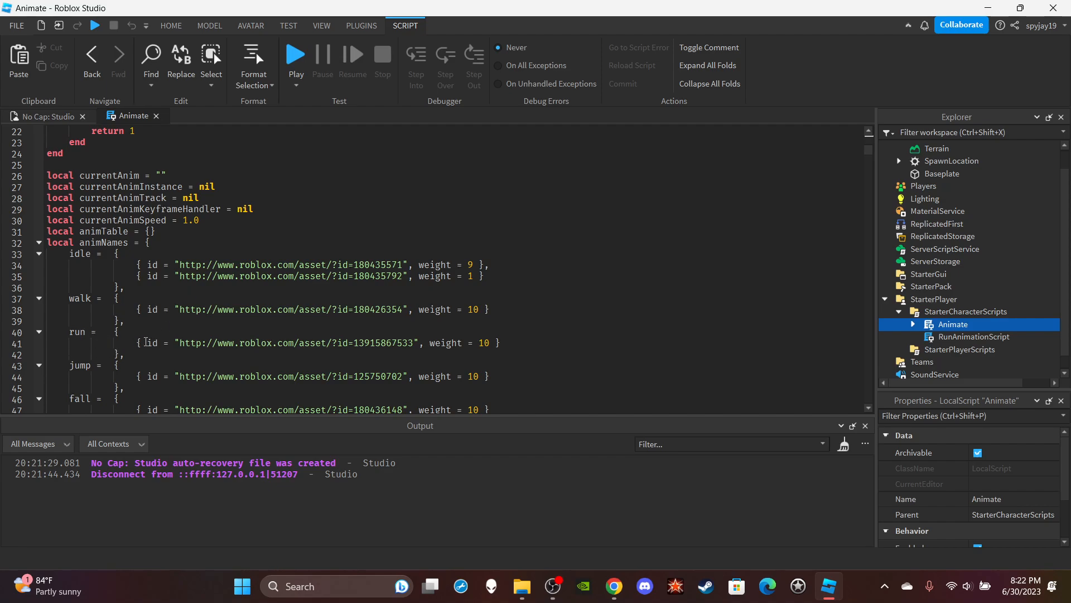
mouse_move(54, 333)
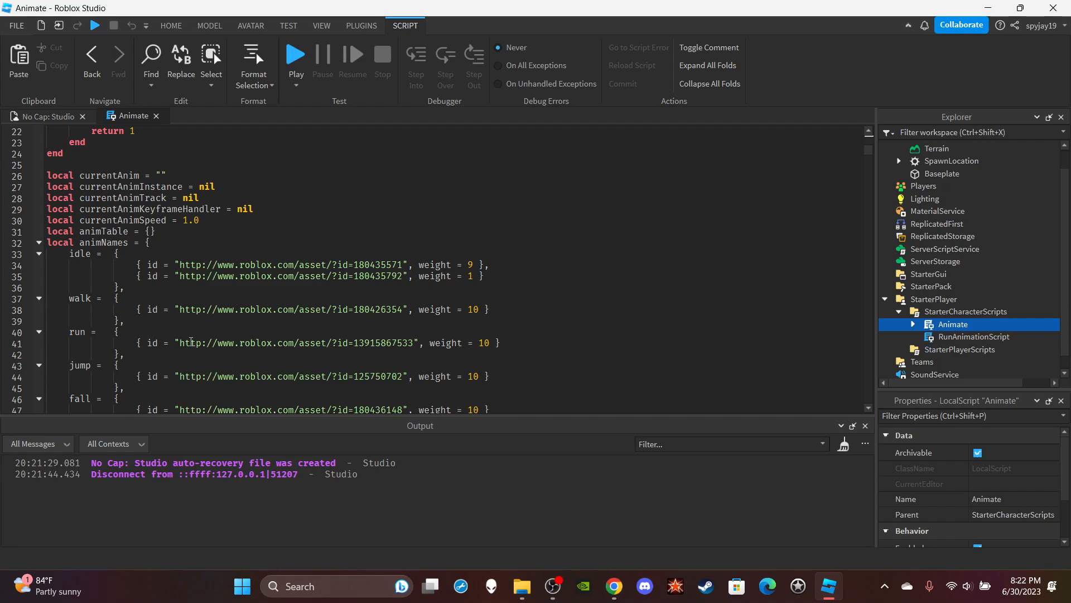
mouse_move(209, 323)
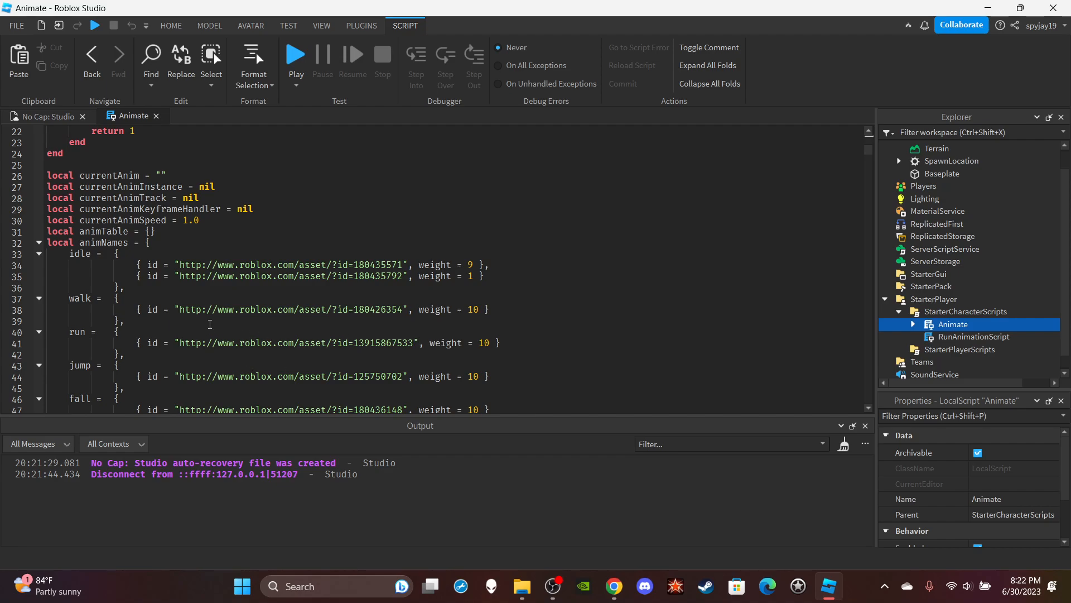
mouse_move(190, 341)
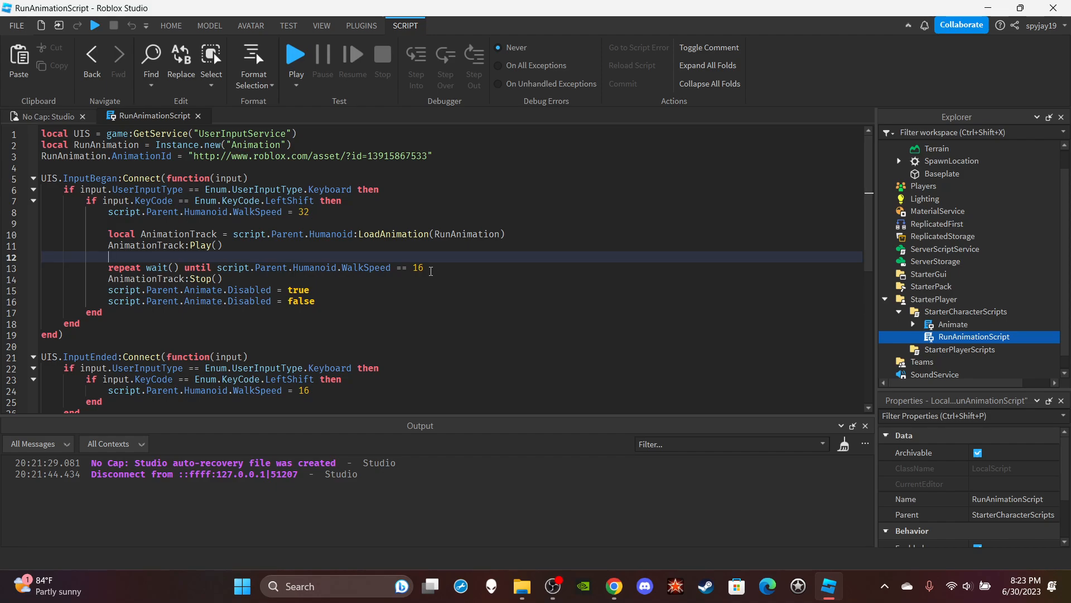
Step: Review the Shift-sprint code in RunAnimationScript, then return to the 3D viewport
scroll(down, 3)
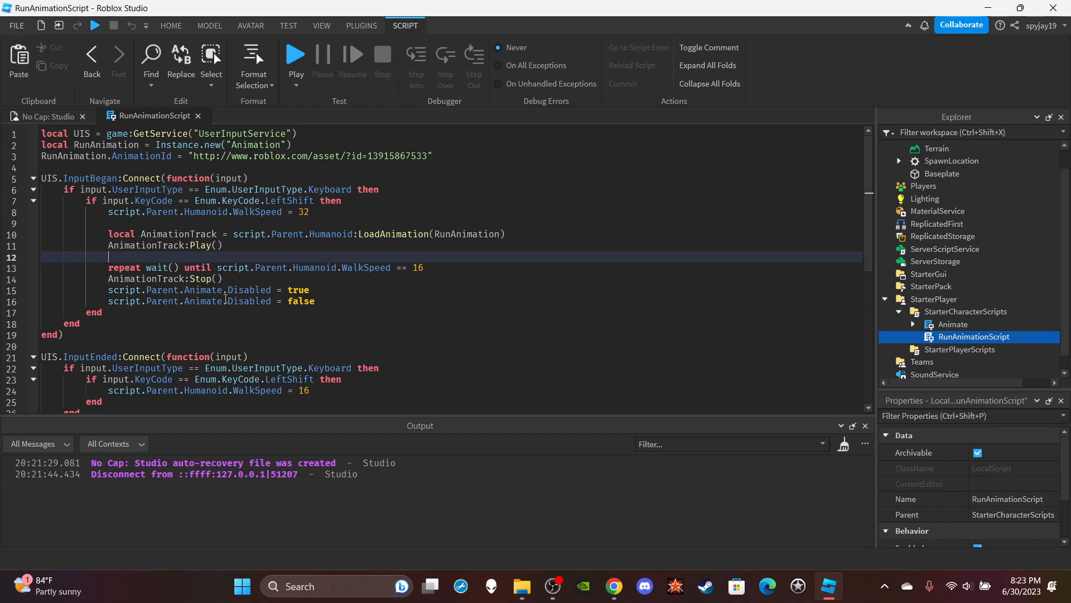
click(952, 324)
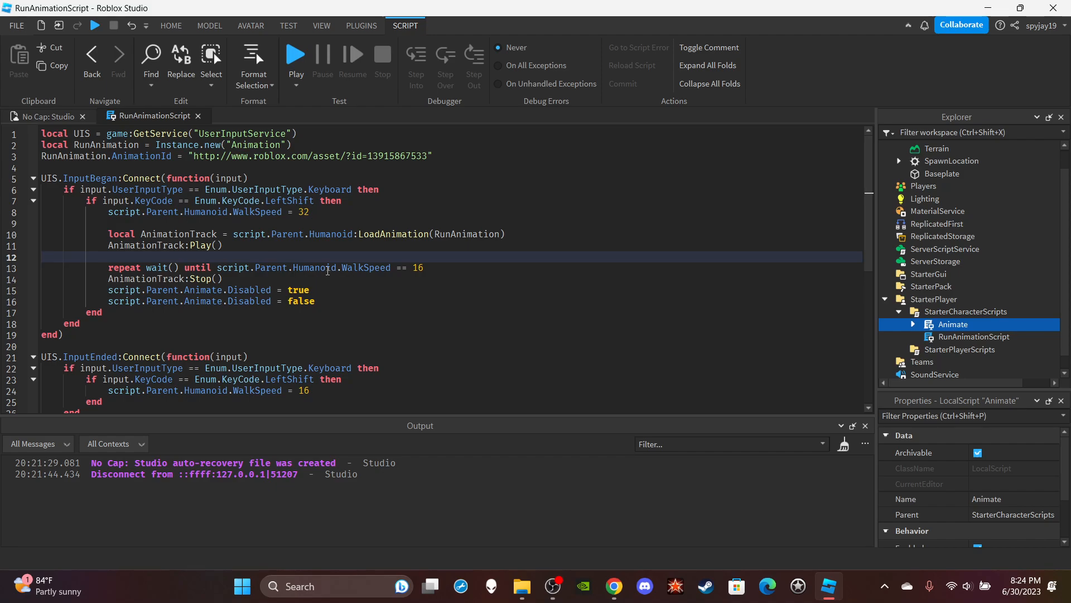
mouse_move(286, 225)
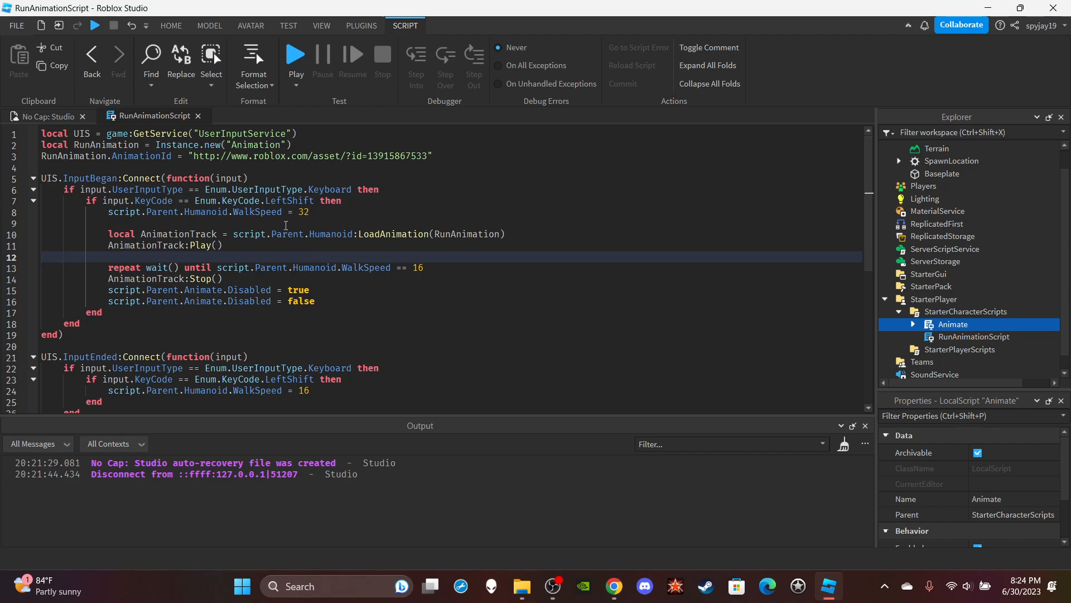
mouse_move(280, 114)
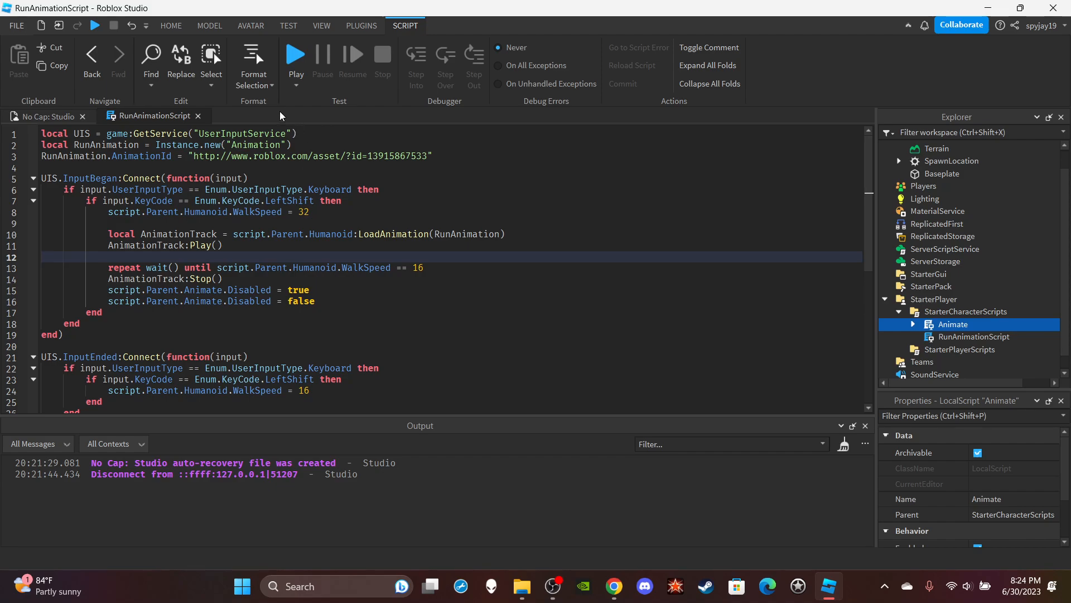
mouse_move(453, 193)
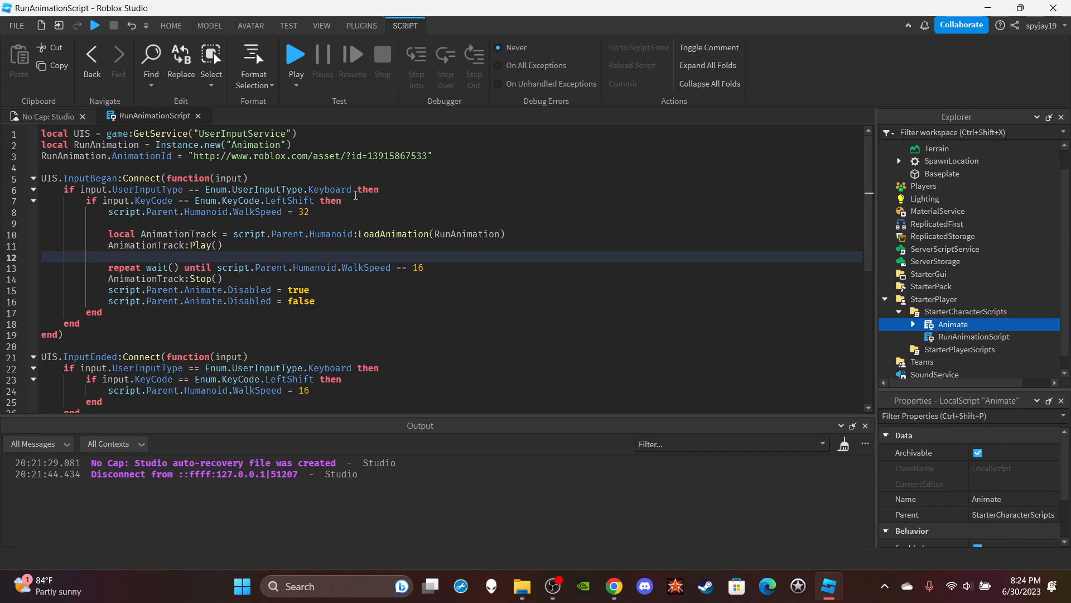
double_click(202, 246)
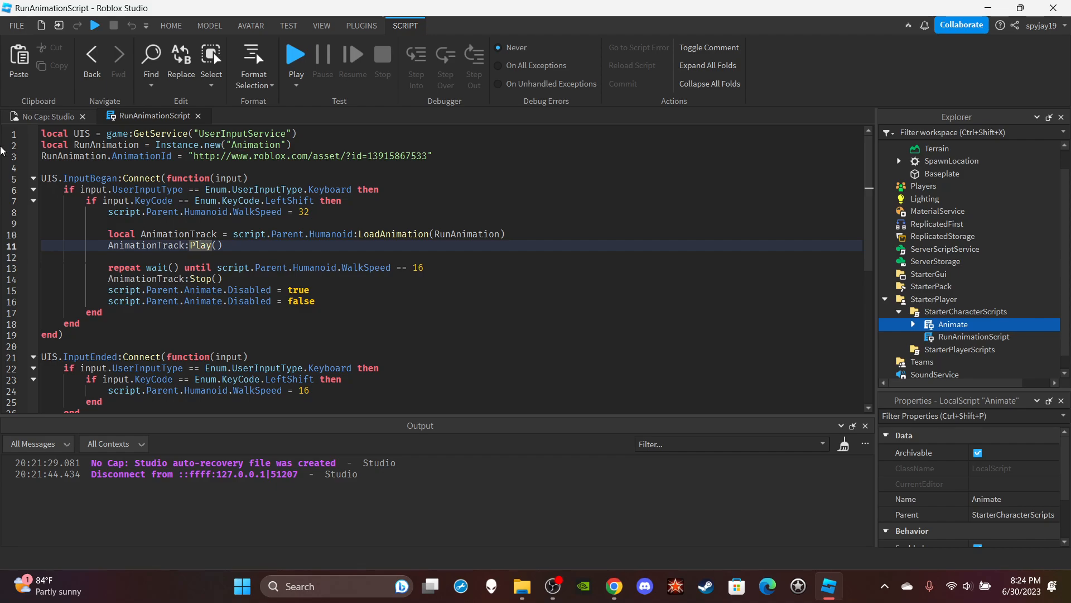
mouse_move(47, 116)
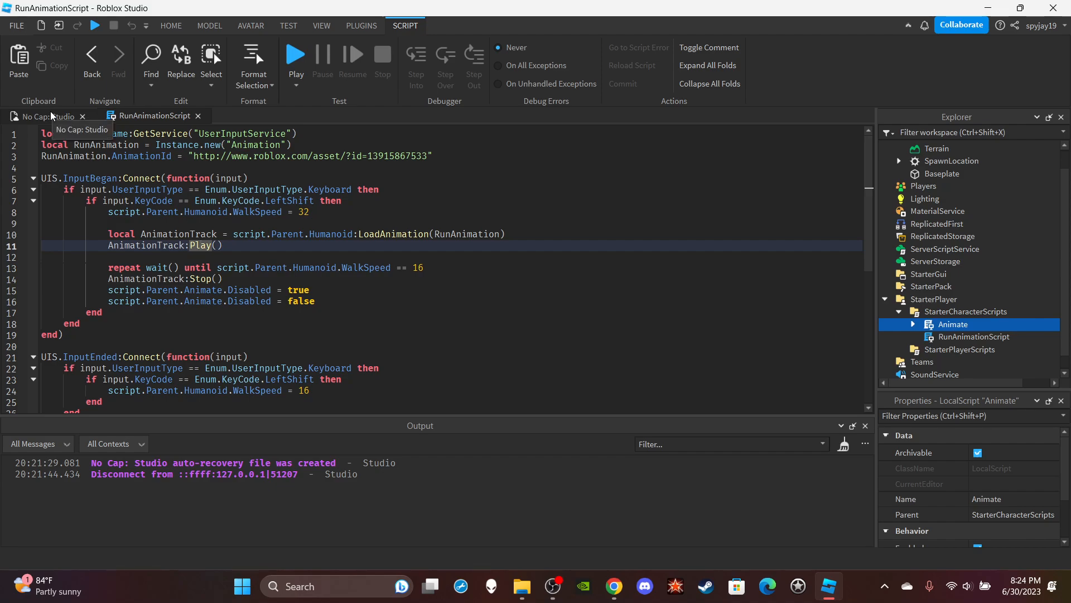
click(44, 116)
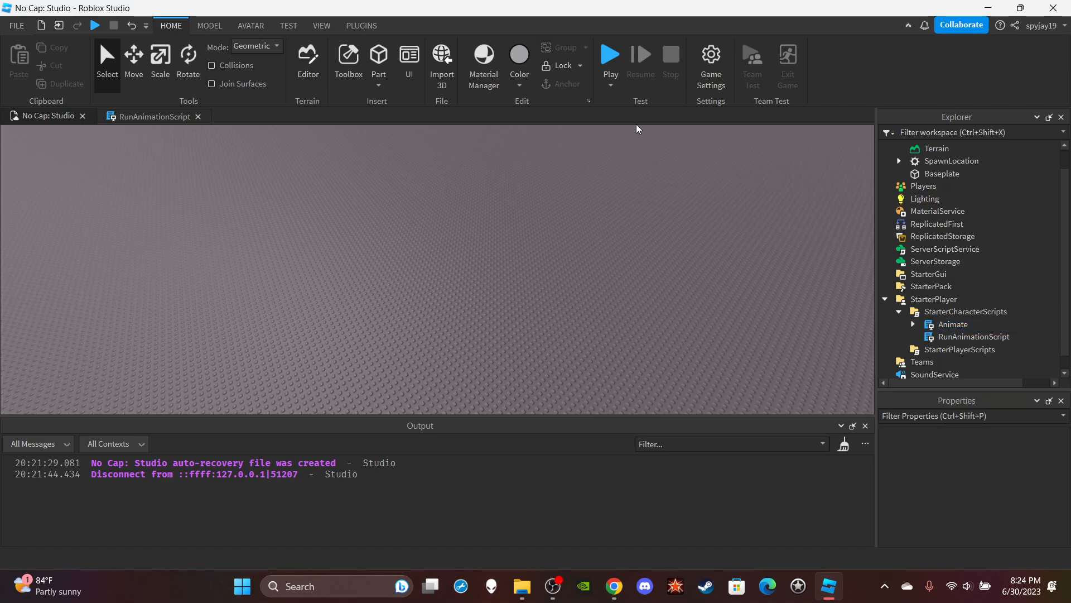
Step: Play-test the place, sprint with Left Shift in the game view, then stop
click(609, 54)
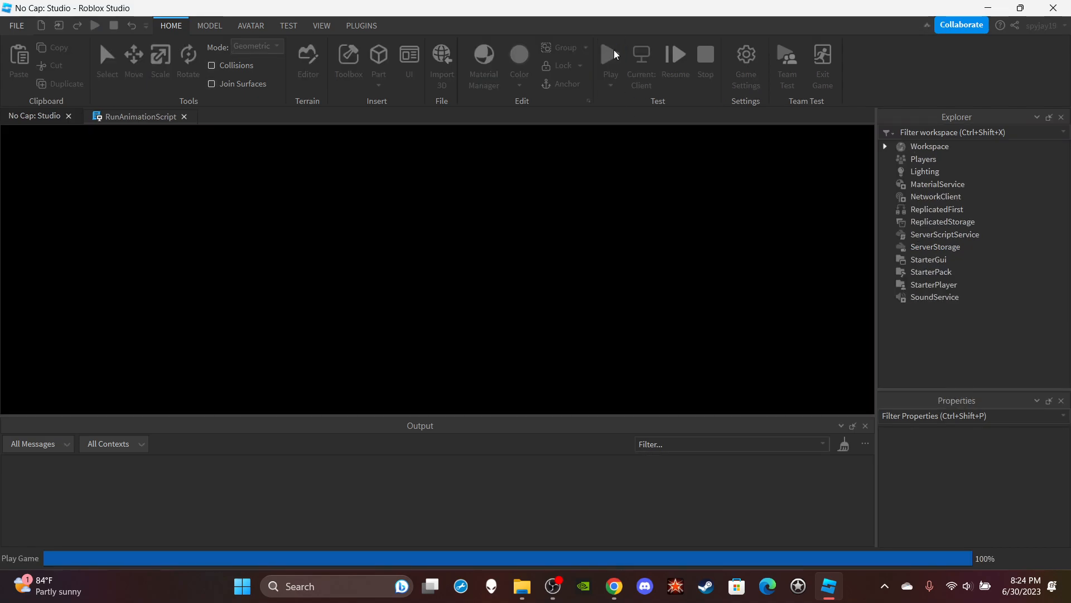
click(609, 54)
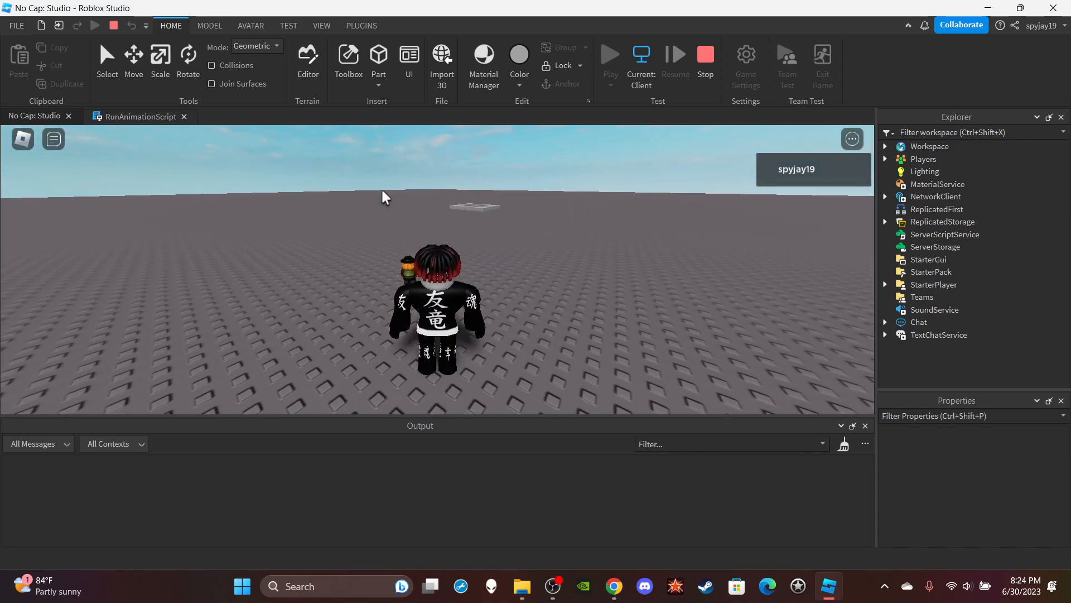
click(140, 116)
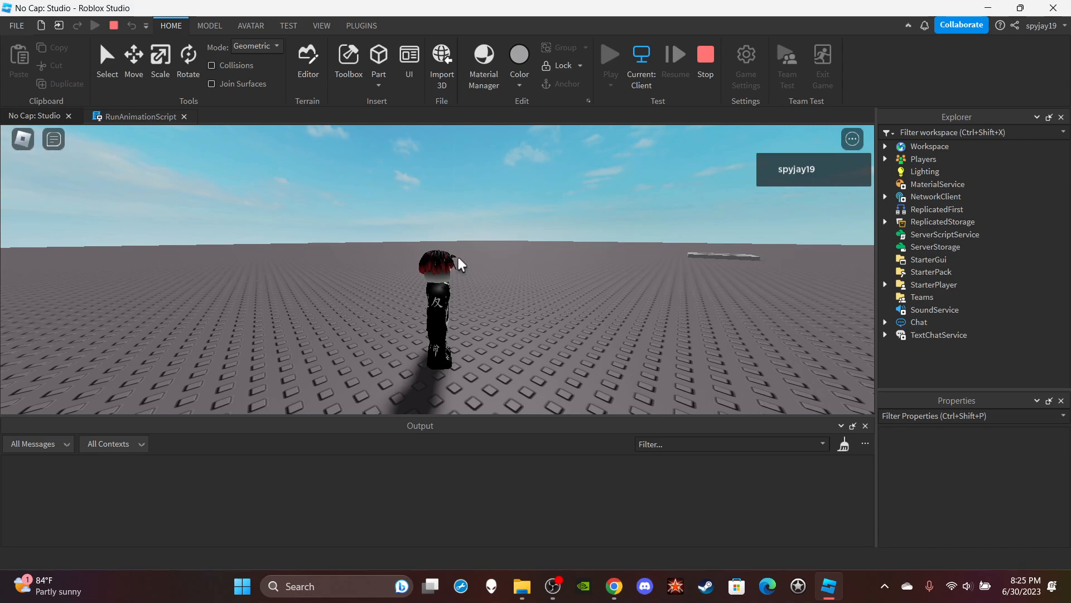
mouse_move(308, 219)
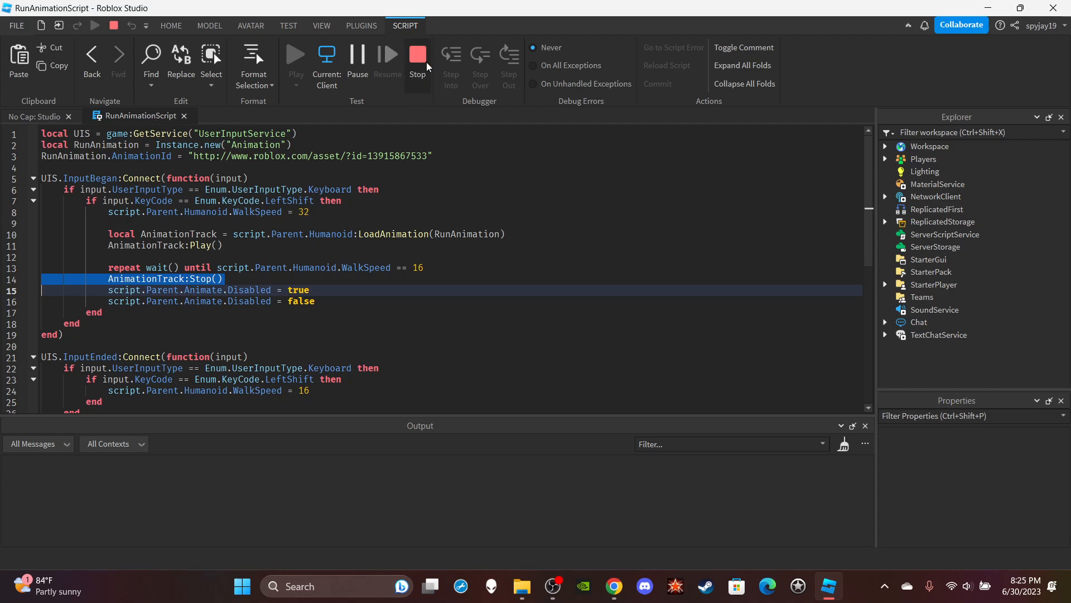
click(418, 56)
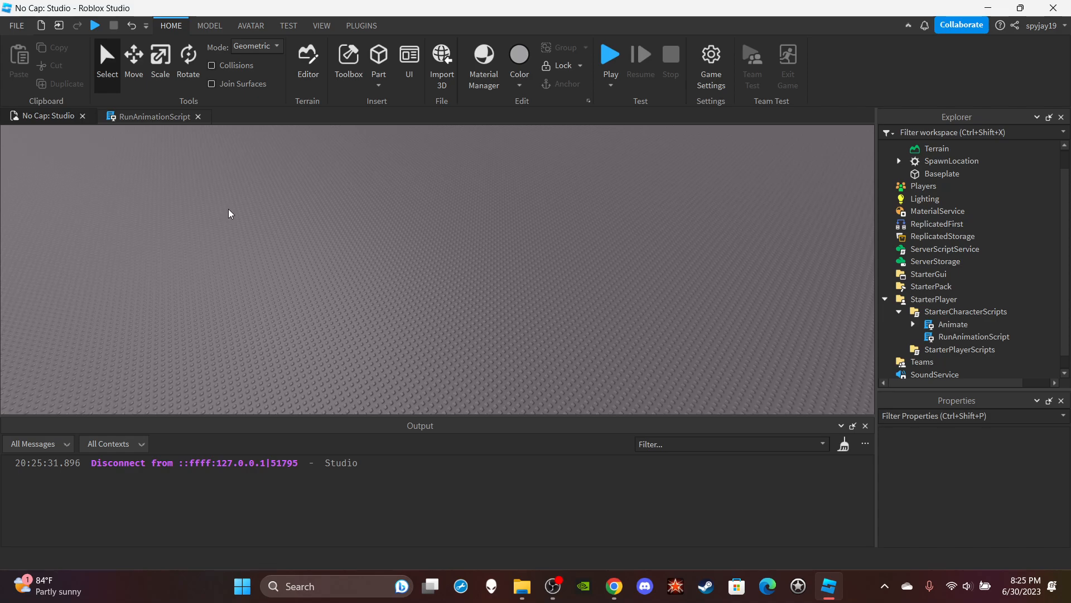